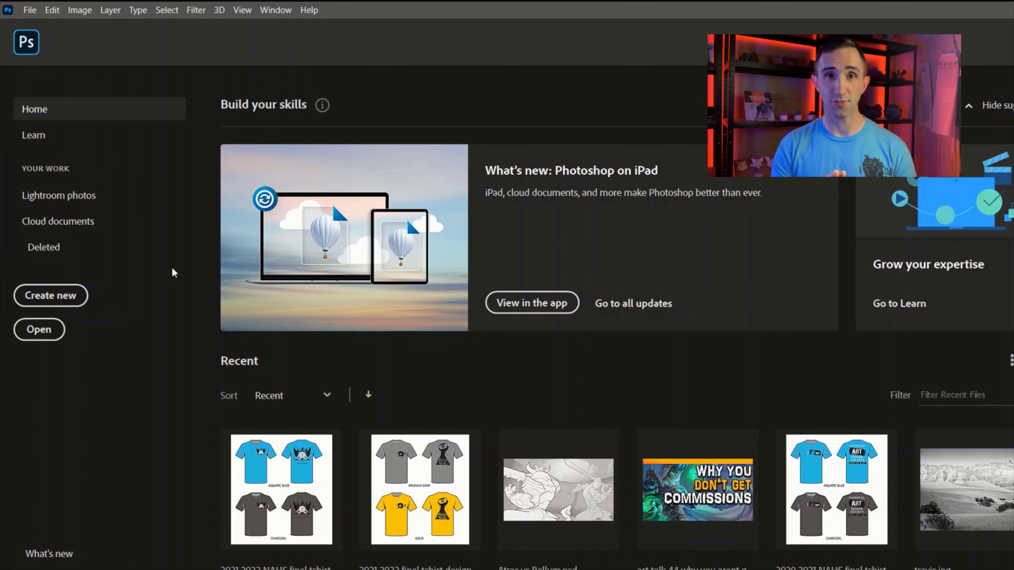
pyautogui.moveTo(71, 84)
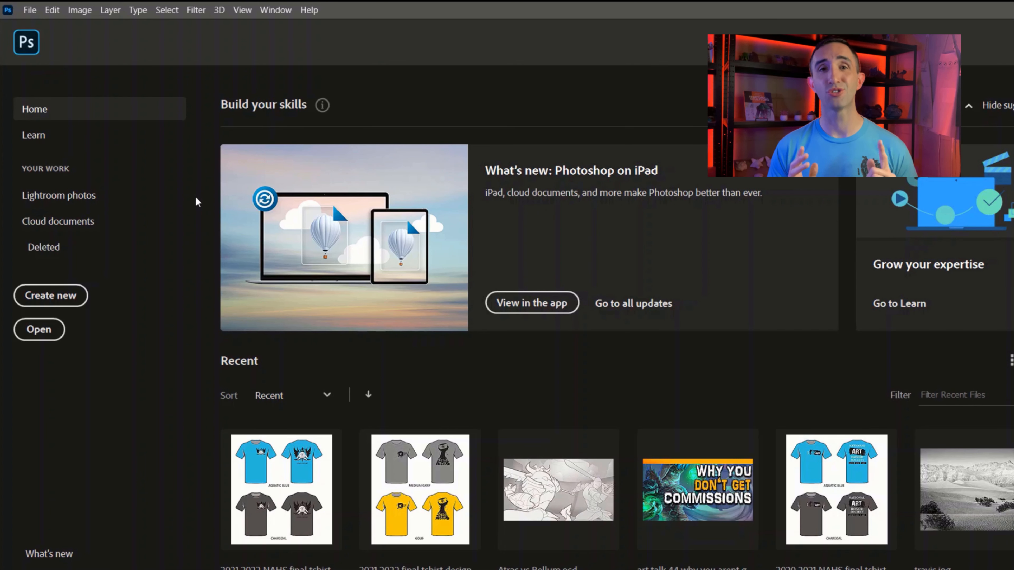
# Step: Start a new document from the Photoshop Home screen via Create new
pyautogui.click(50, 296)
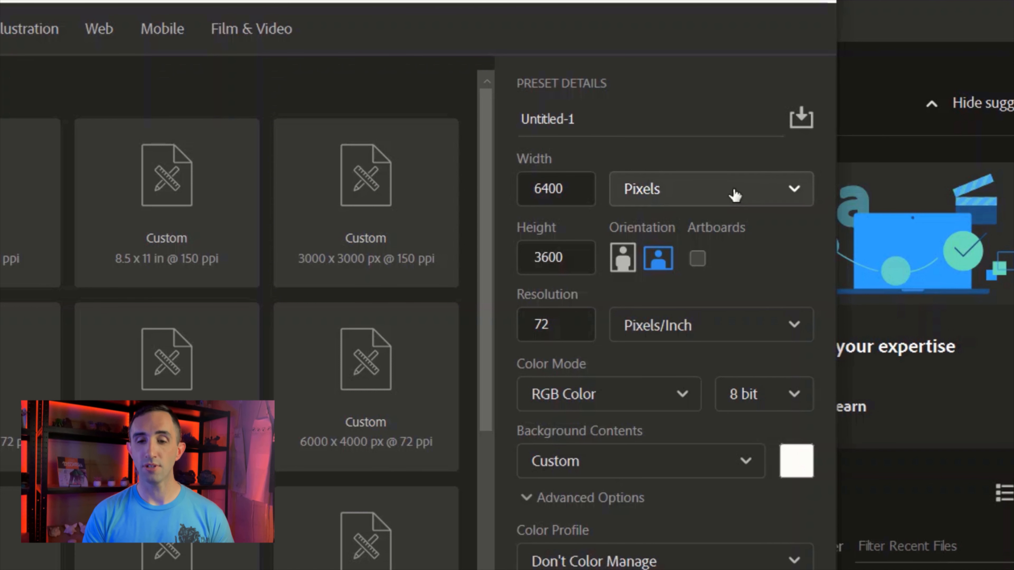
# Step: Create a 6400 by 3600 pixel canvas at 72 ppi in RGB 8-bit colour
pyautogui.click(710, 189)
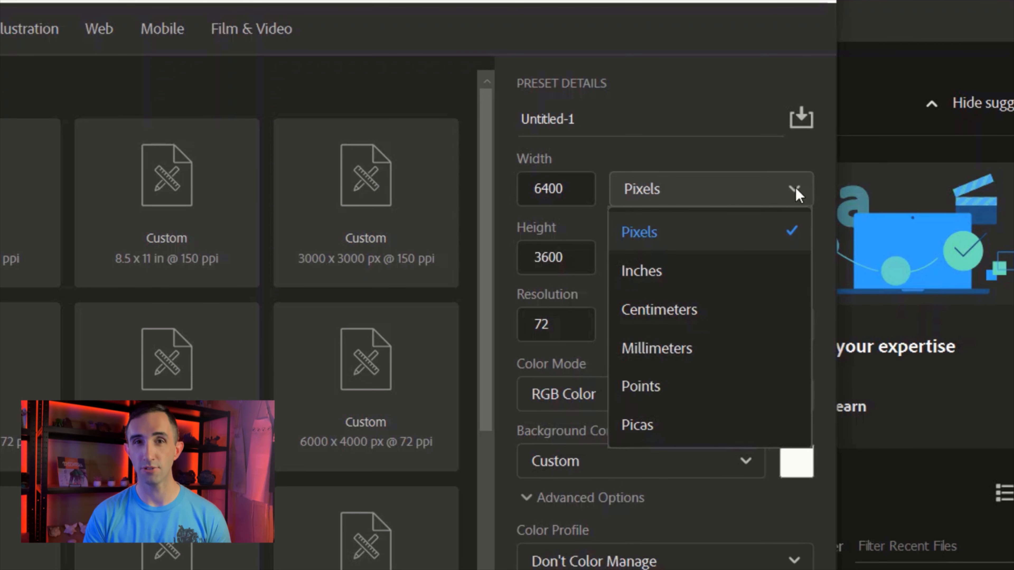
pyautogui.click(638, 232)
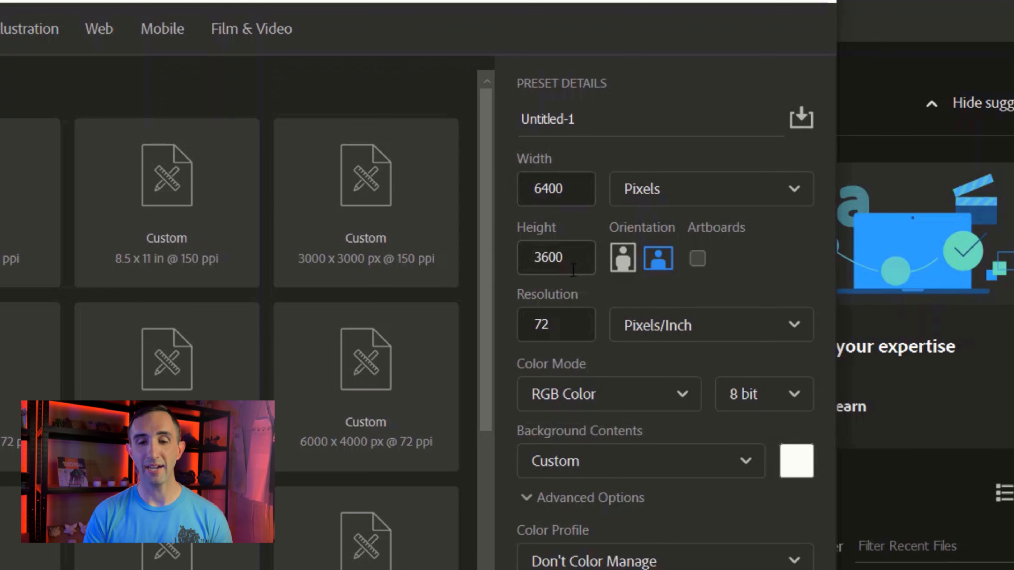
pyautogui.click(556, 325)
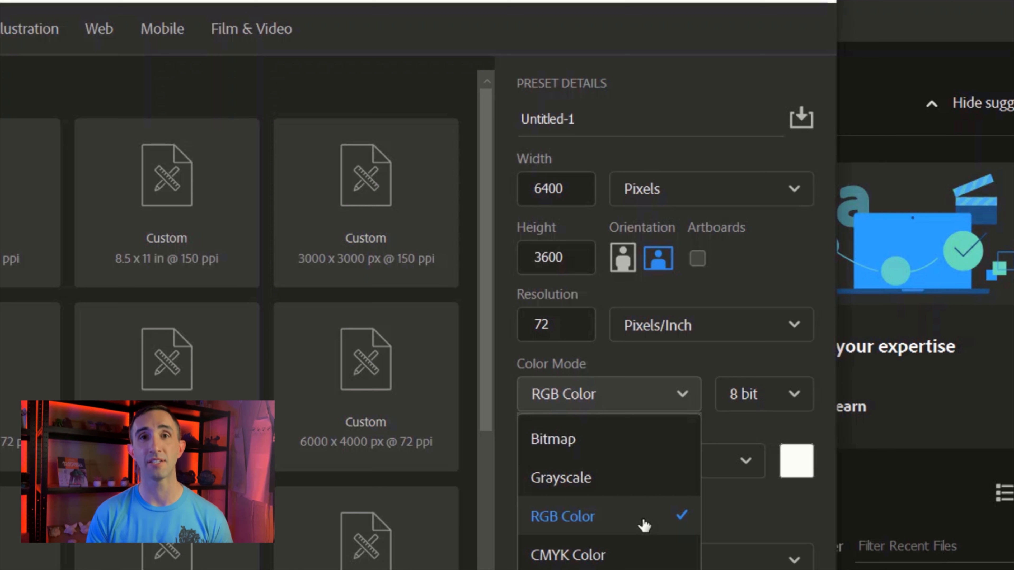
pyautogui.click(562, 516)
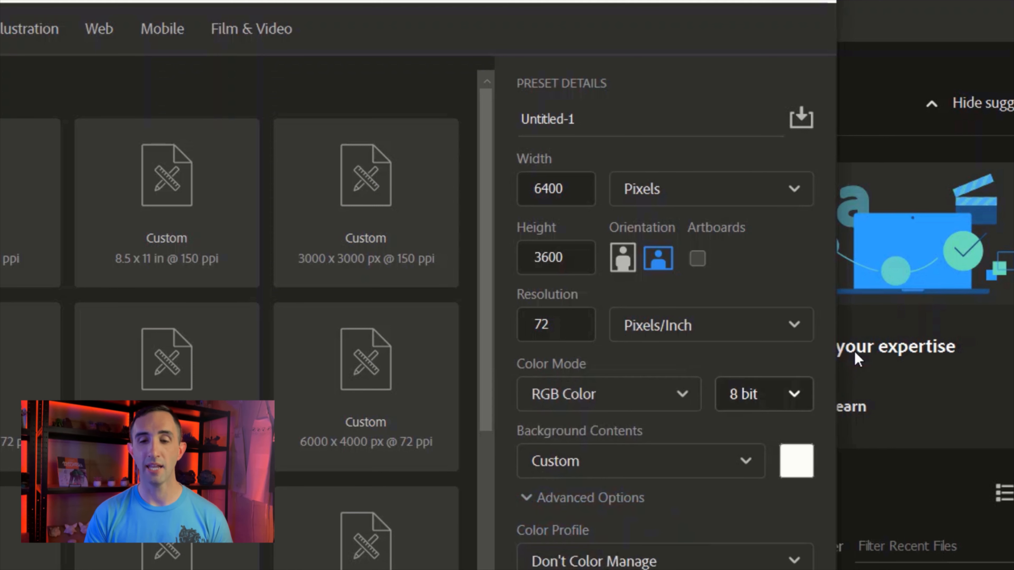
pyautogui.click(761, 394)
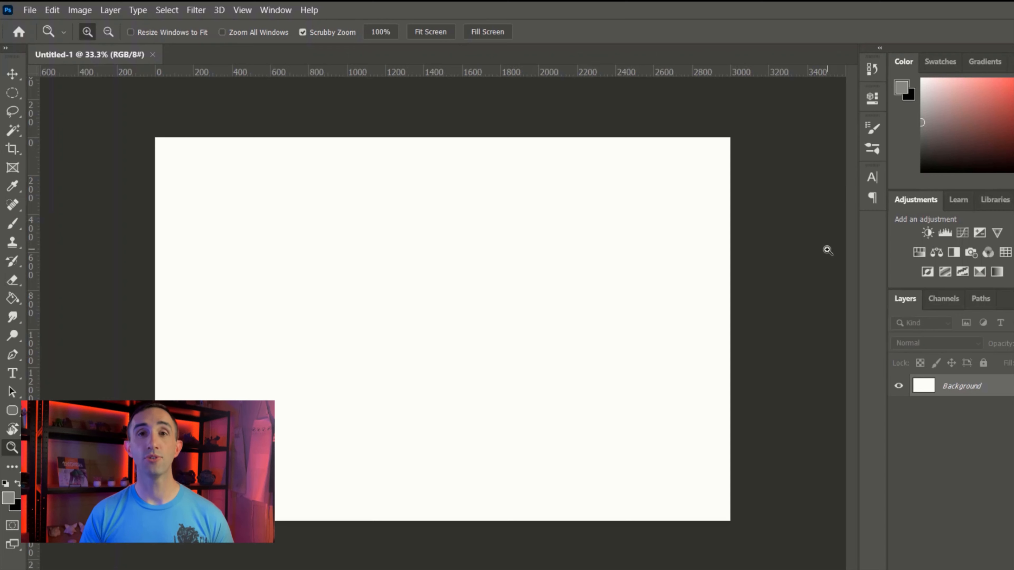
pyautogui.moveTo(901, 196)
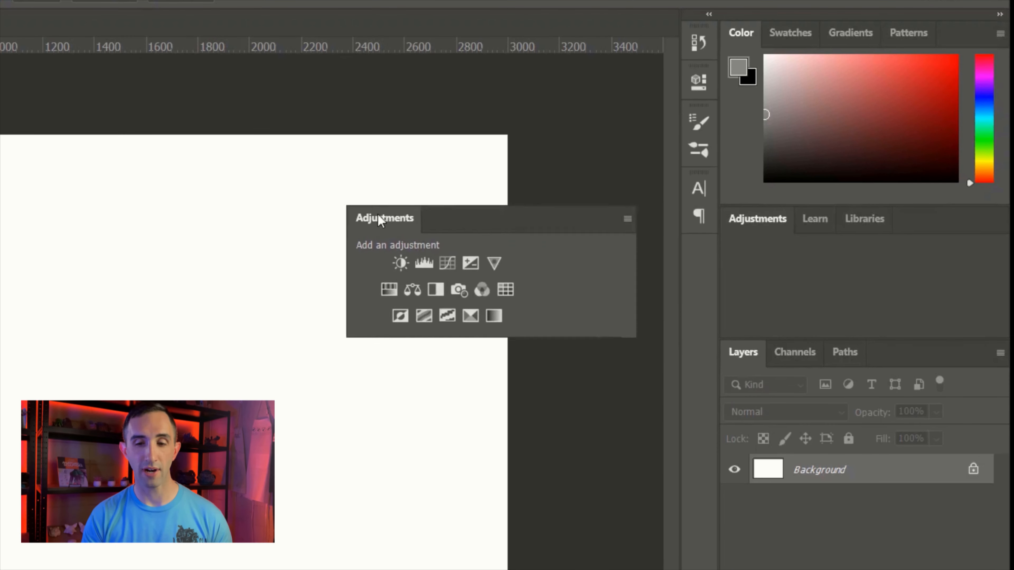
# Step: Float the Adjustments panel, then dock it into the Learn/Libraries panel group
pyautogui.moveTo(385, 218); pyautogui.dragTo(181, 196)
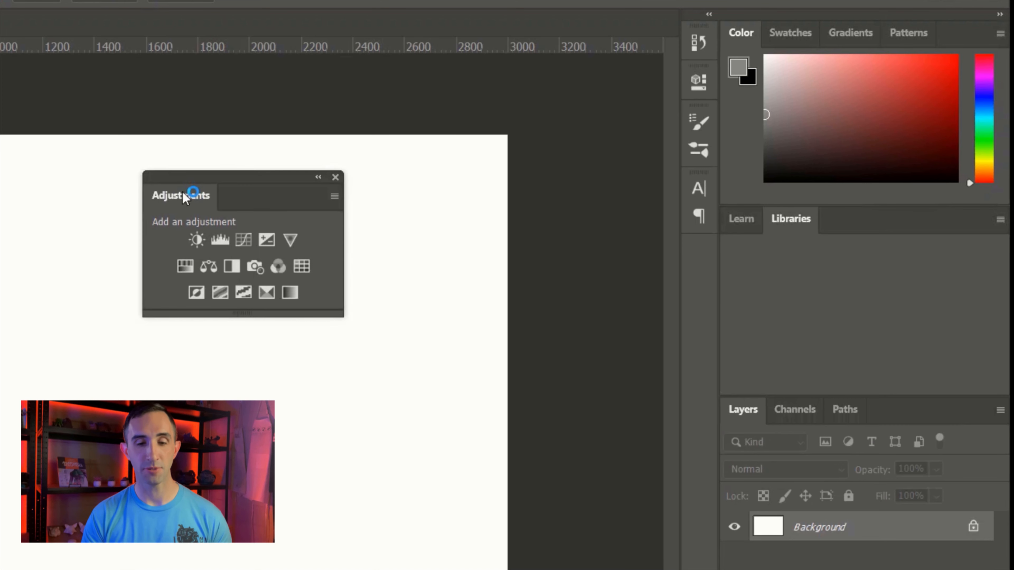
pyautogui.moveTo(181, 194); pyautogui.dragTo(743, 218)
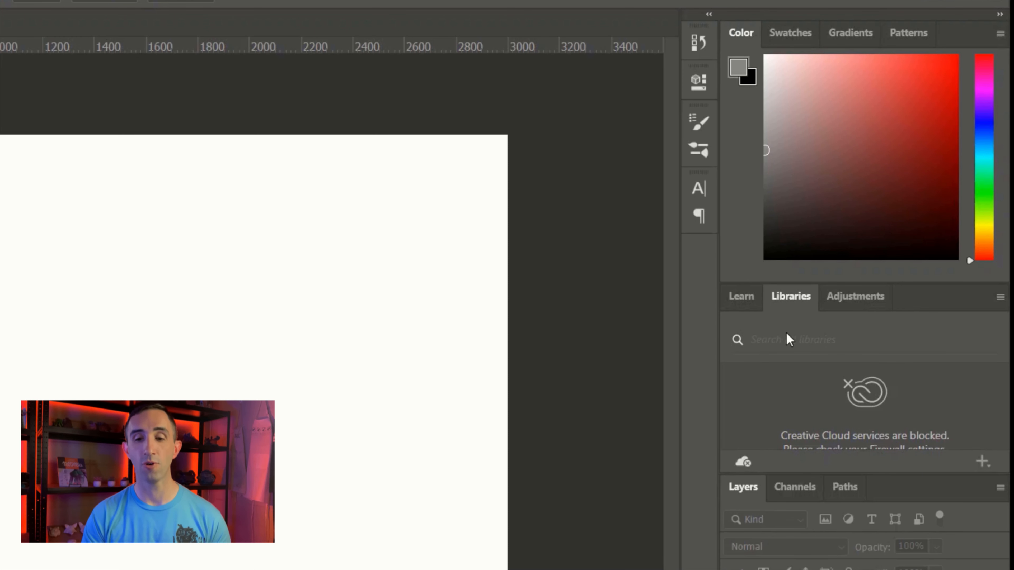
pyautogui.click(855, 296)
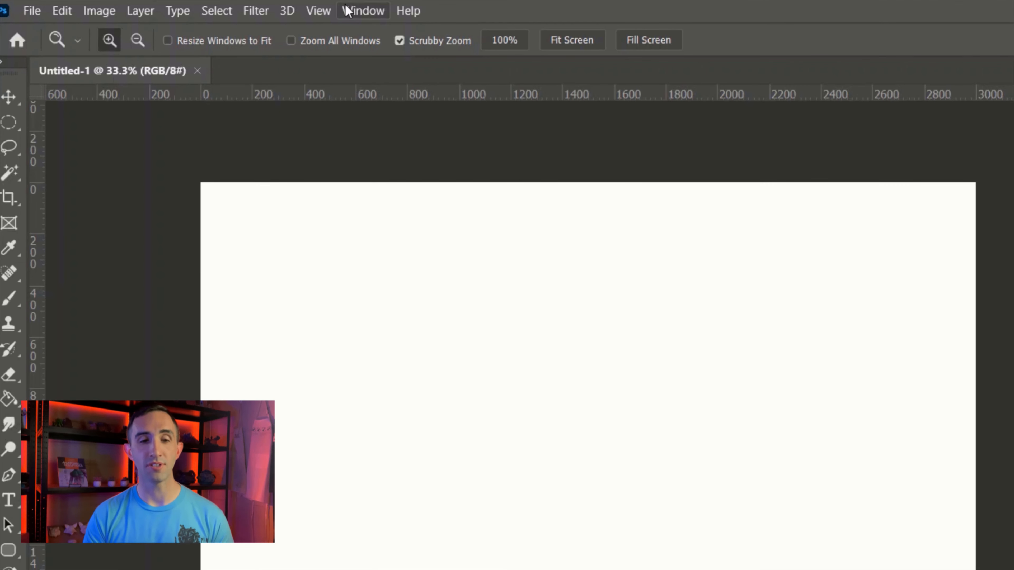
pyautogui.click(363, 10)
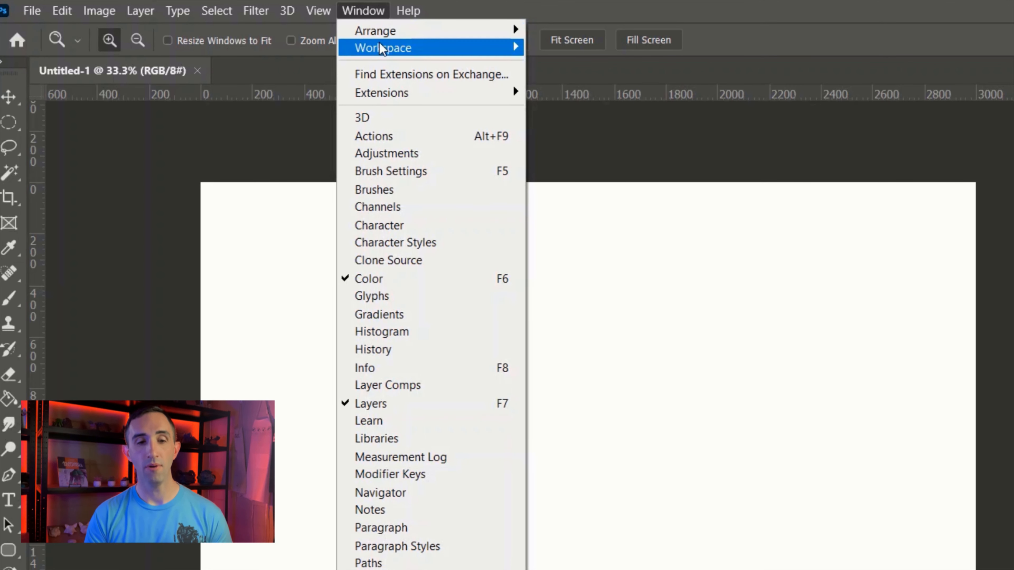
pyautogui.click(382, 48)
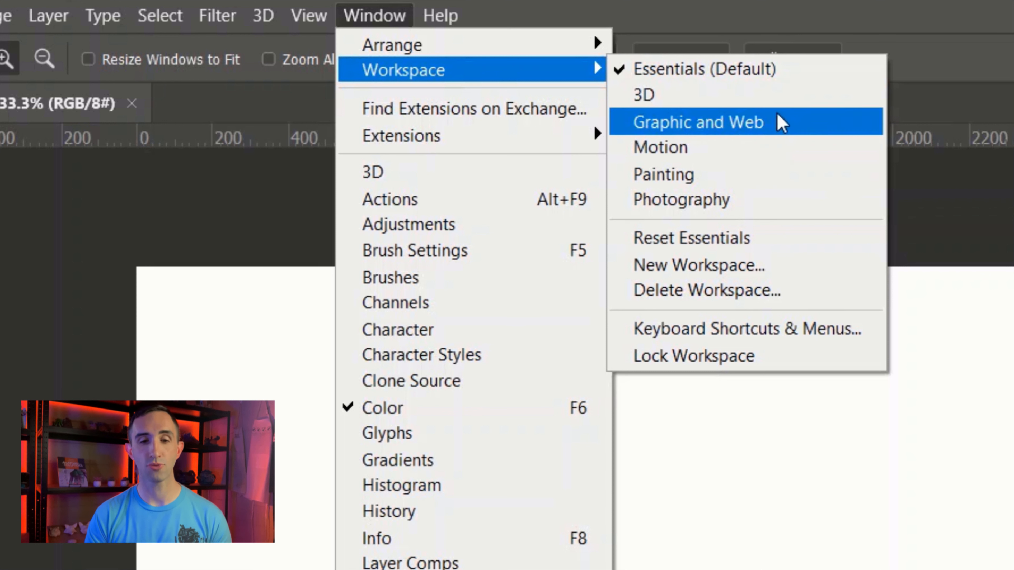
pyautogui.moveTo(795, 213)
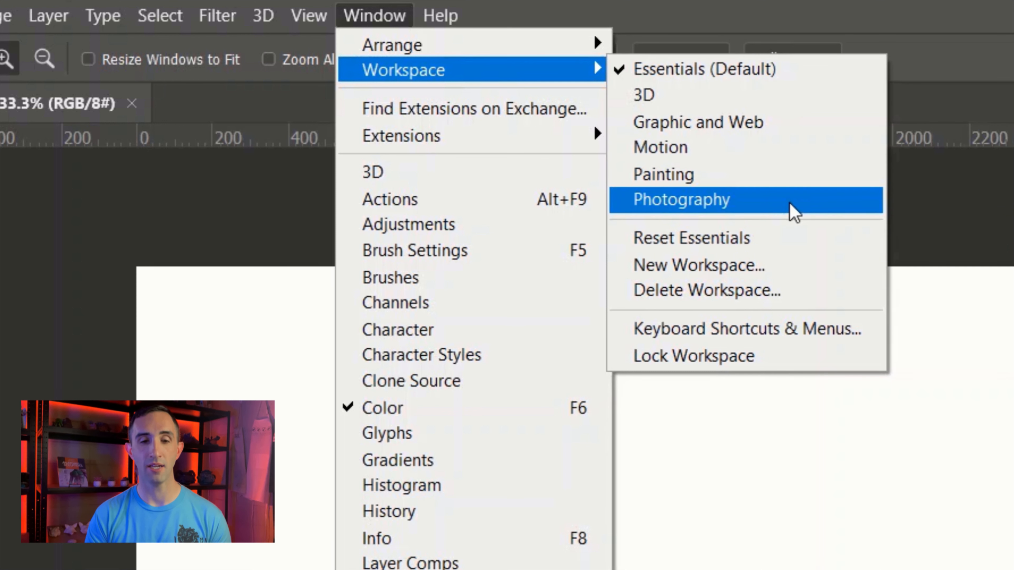
pyautogui.moveTo(783, 238)
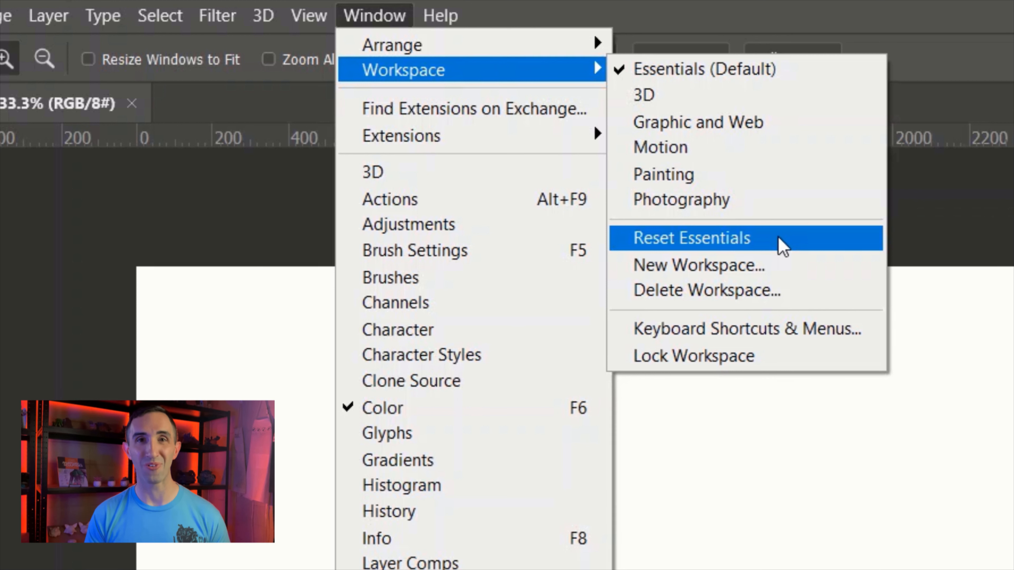
pyautogui.moveTo(763, 265)
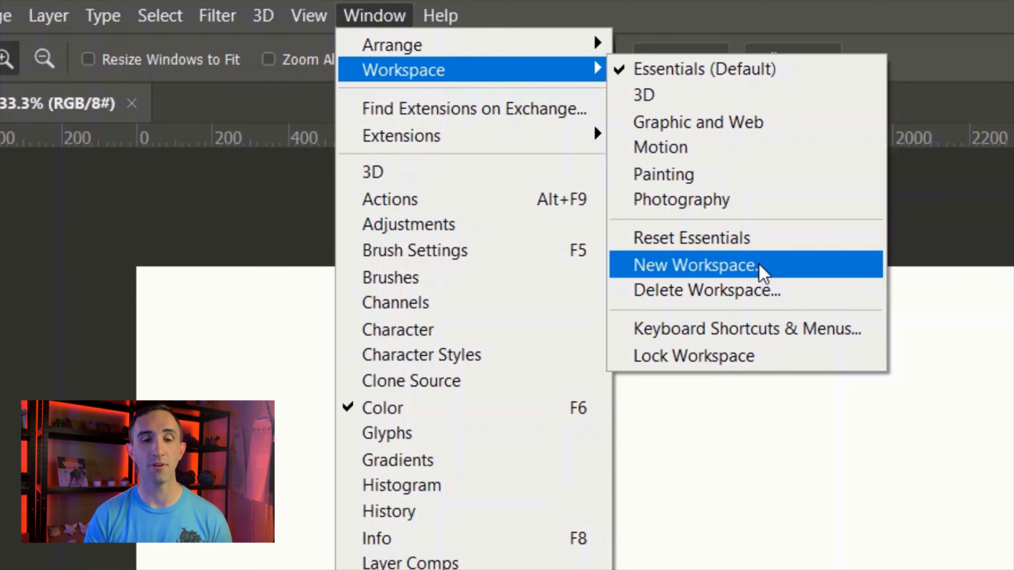
pyautogui.click(694, 265)
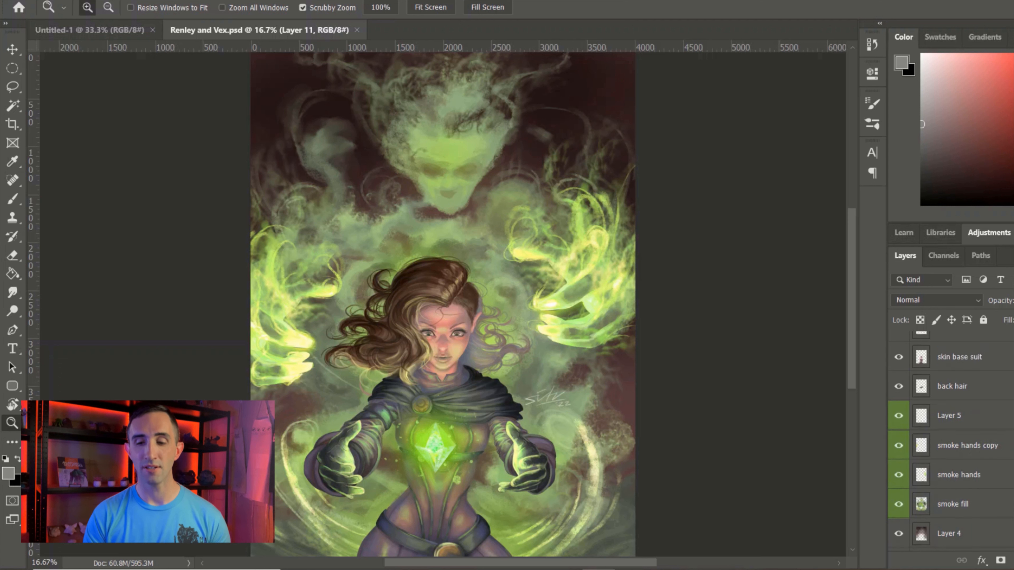
# Step: Scroll down the Layers panel of Renley and Vex.psd to review its layer stack
pyautogui.scroll(-3)
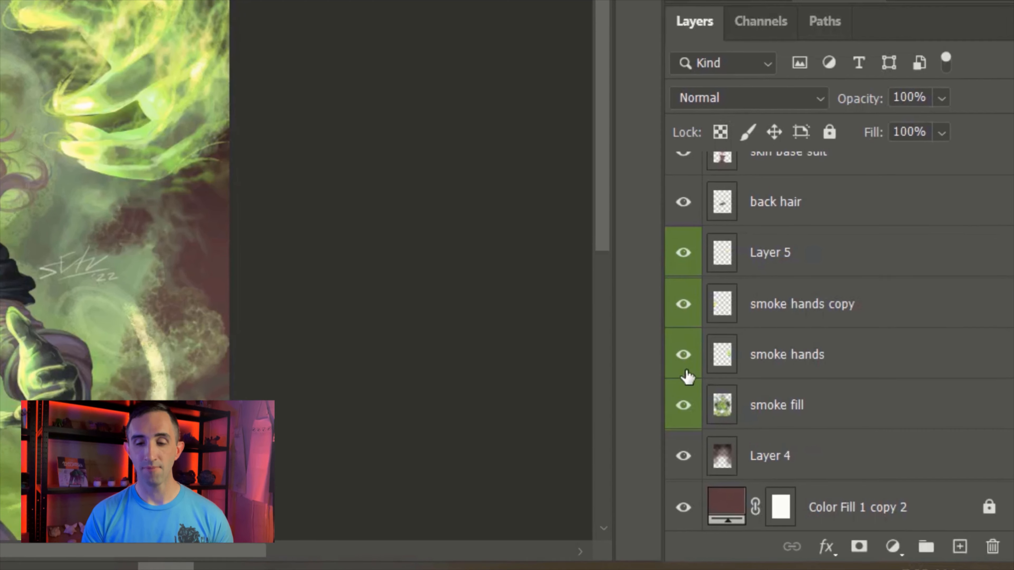
pyautogui.click(786, 354)
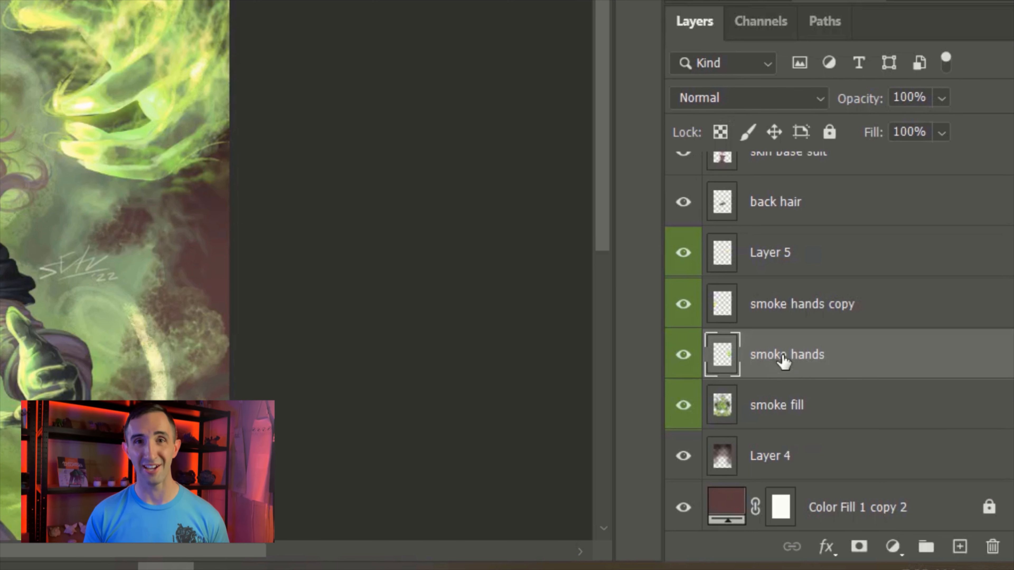
pyautogui.click(683, 354)
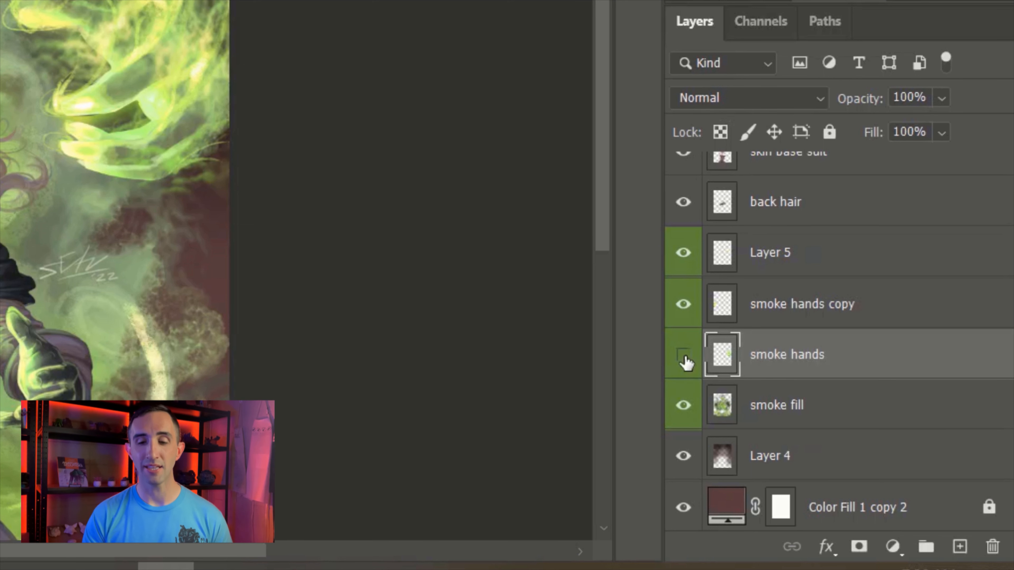
pyautogui.click(683, 355)
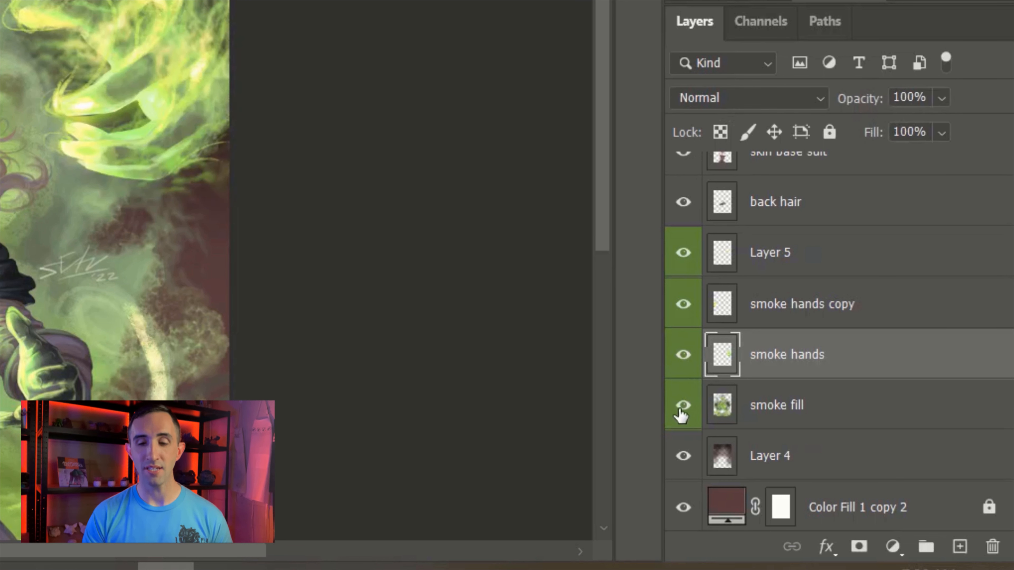
pyautogui.click(683, 405)
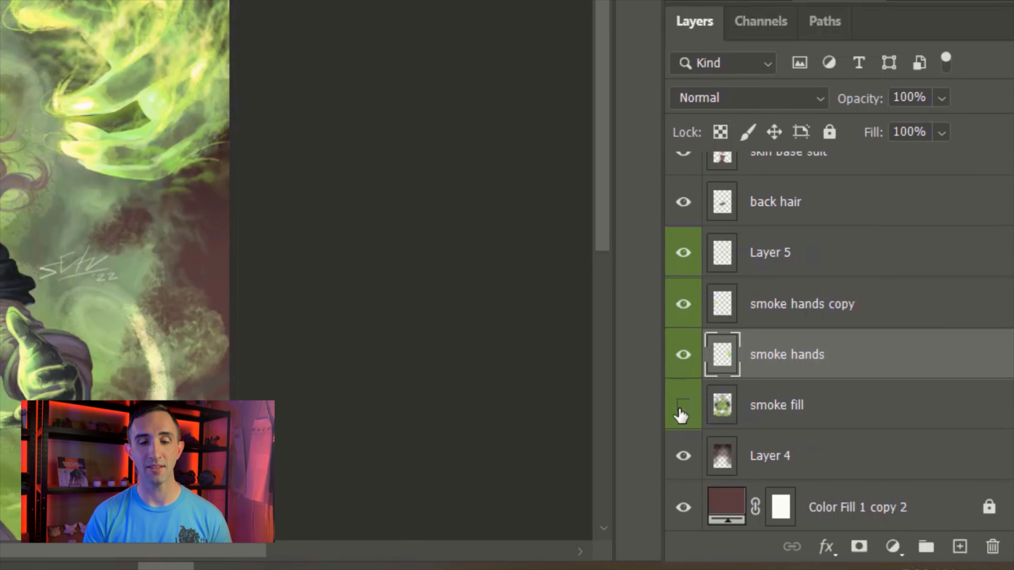
pyautogui.click(683, 405)
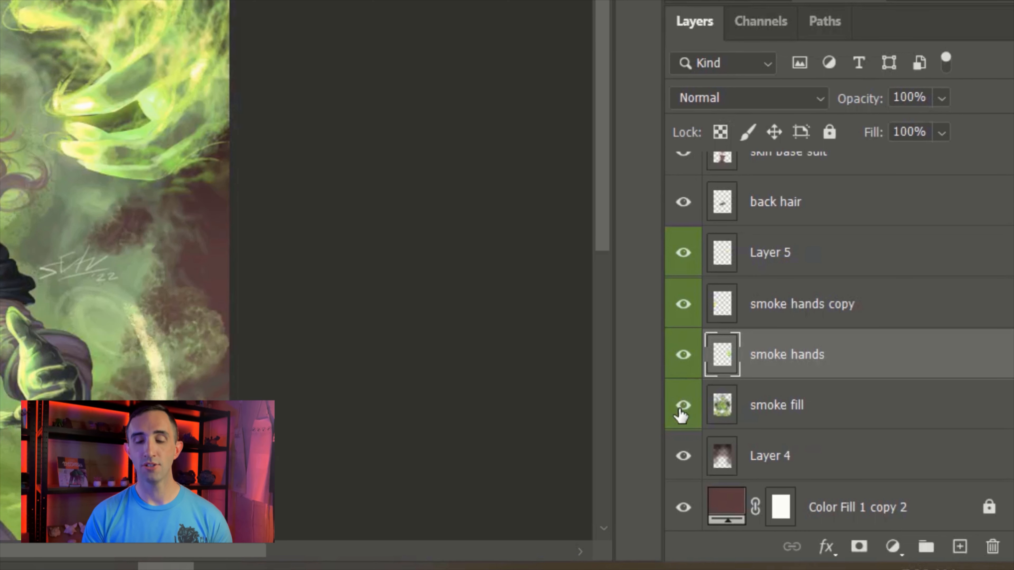
pyautogui.click(683, 354)
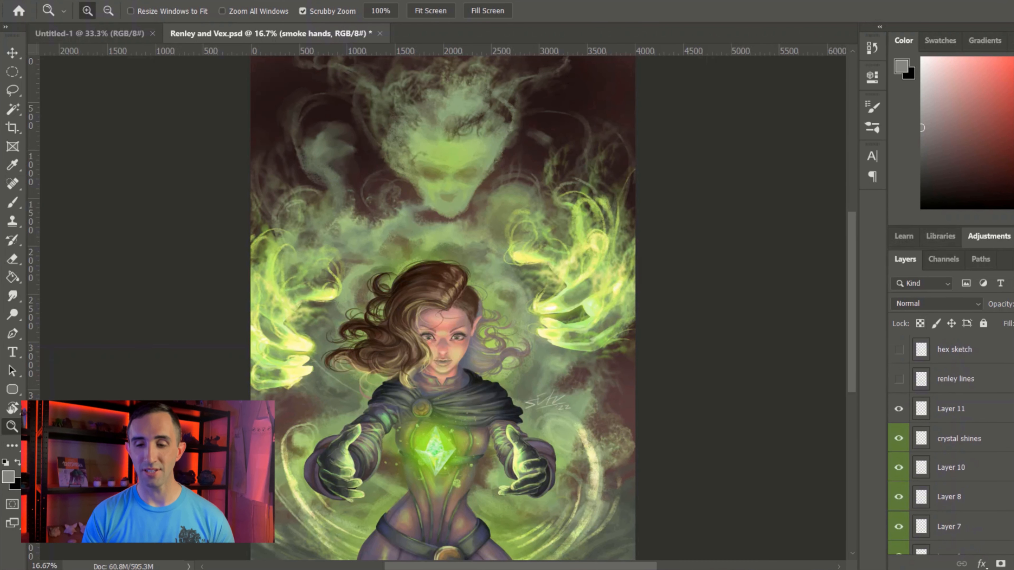
pyautogui.click(898, 408)
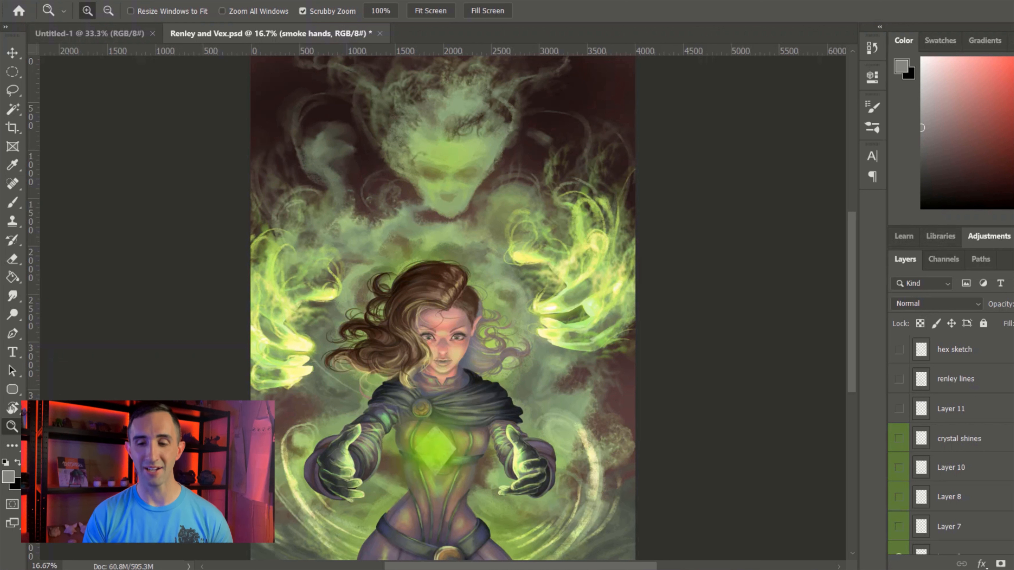
pyautogui.scroll(-3)
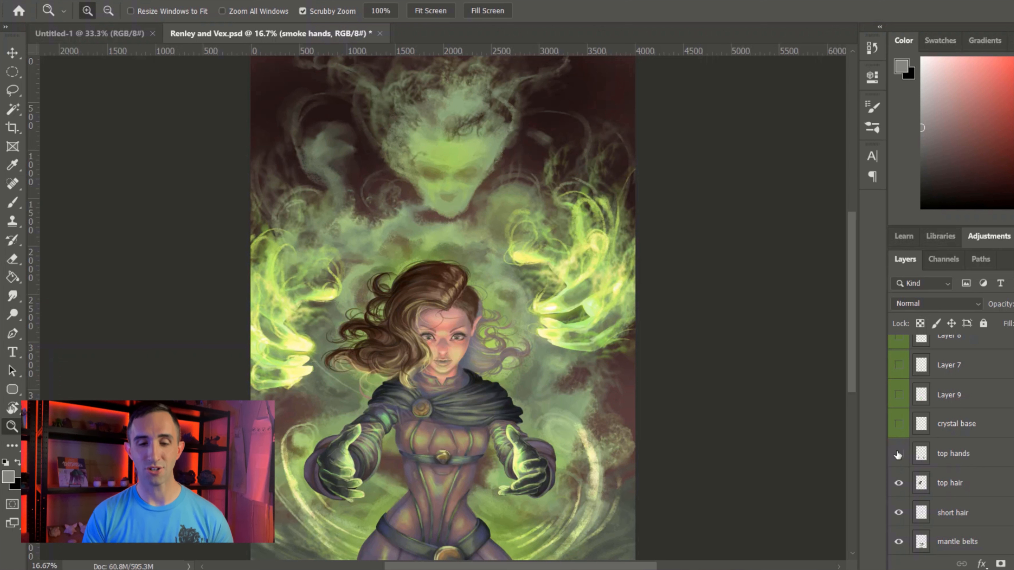
pyautogui.click(898, 453)
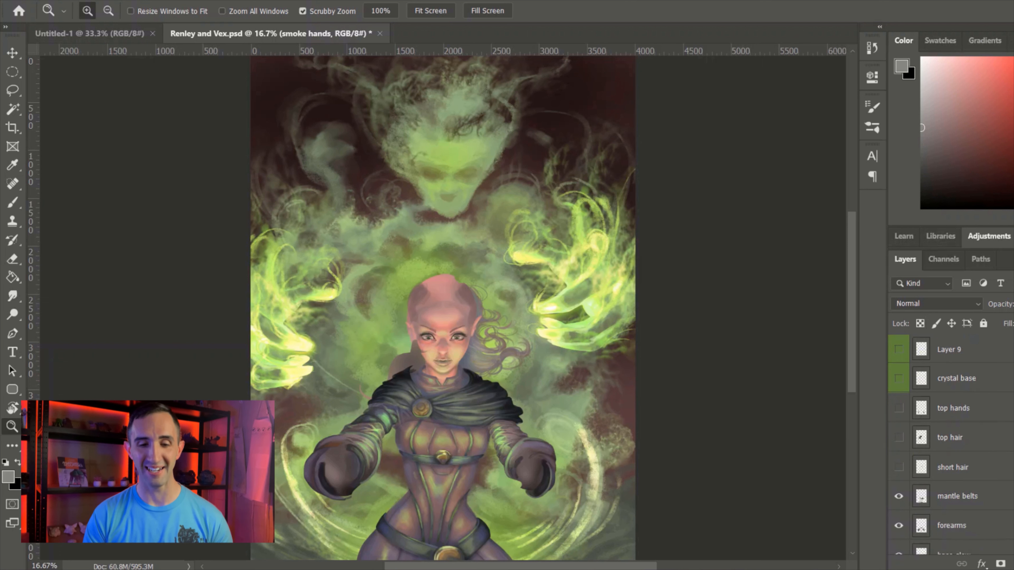
pyautogui.scroll(-3)
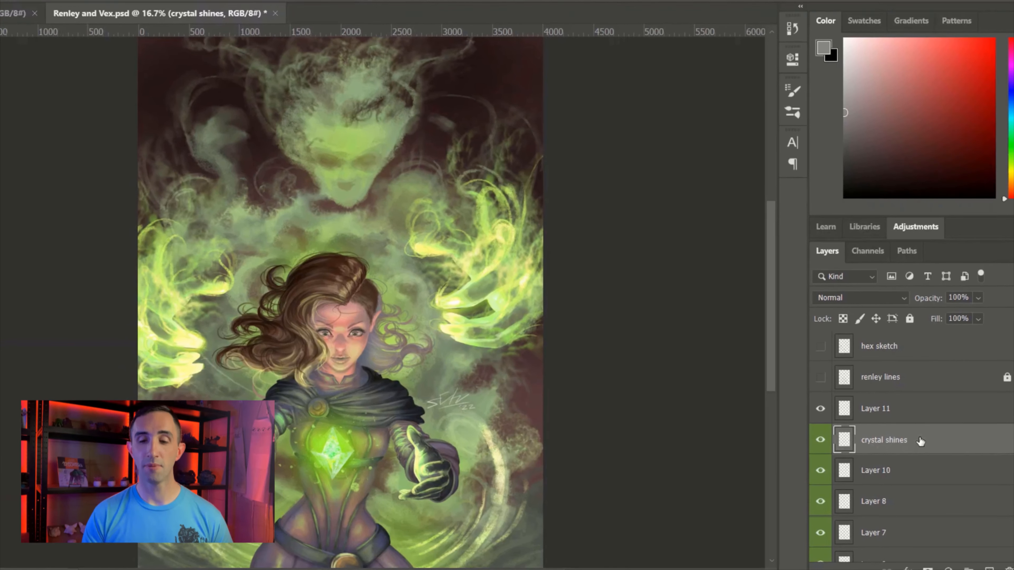
# Step: Duplicate crystal shines into Renley and Vex.psd as crystal shines copy
pyautogui.rightClick(884, 440)
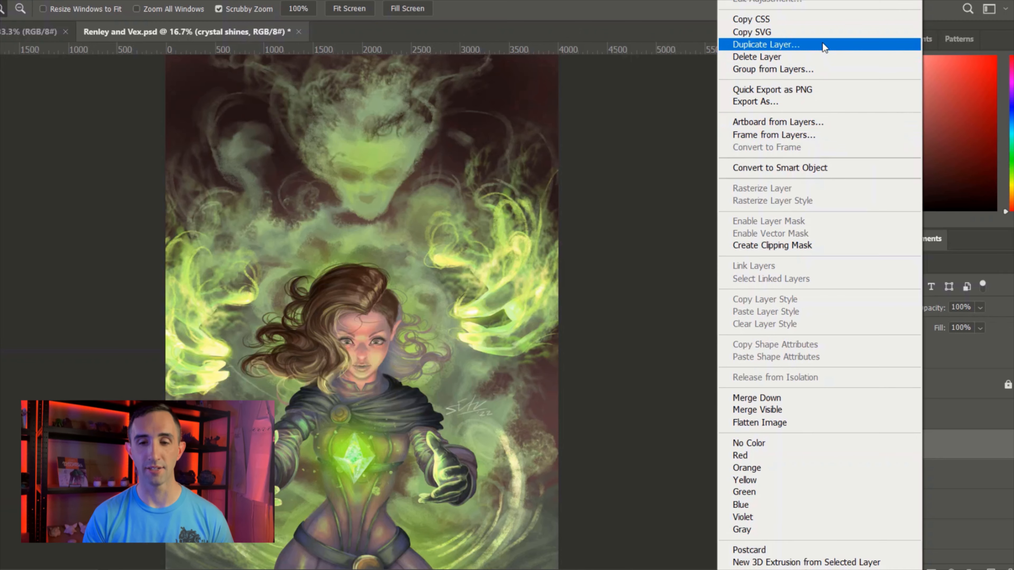
pyautogui.click(765, 44)
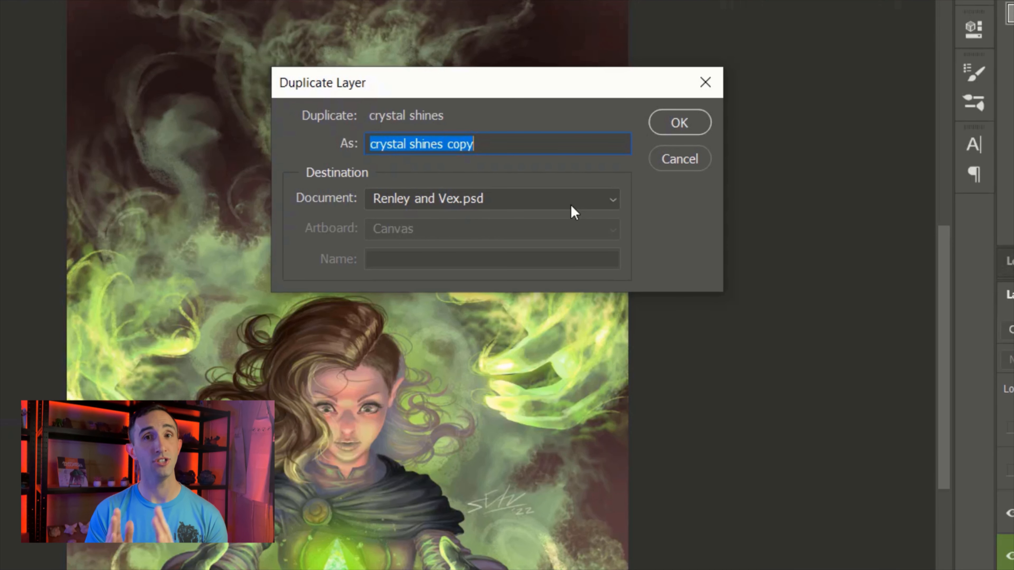
pyautogui.click(490, 198)
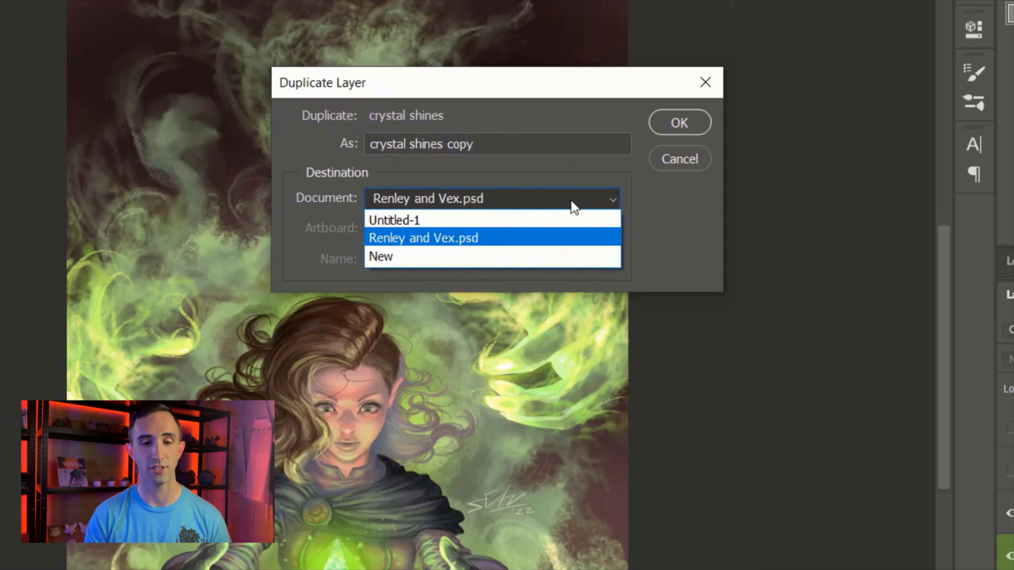
pyautogui.click(422, 237)
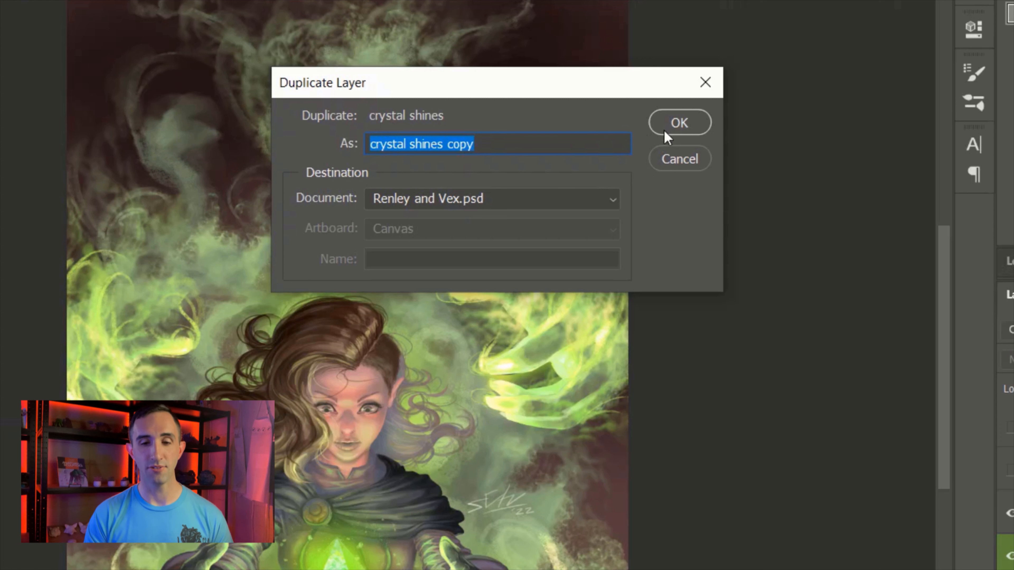
pyautogui.click(678, 122)
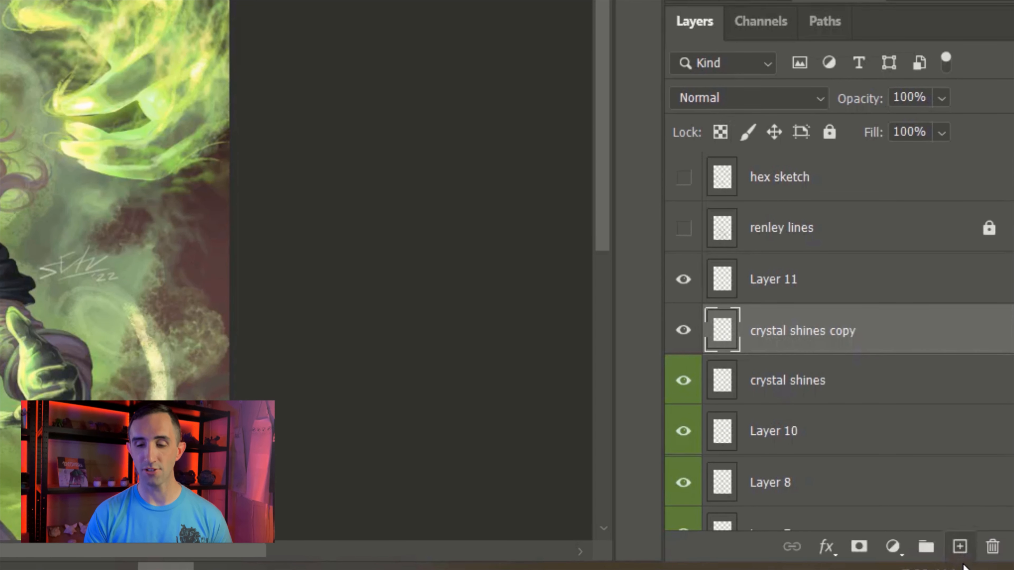
pyautogui.moveTo(959, 546)
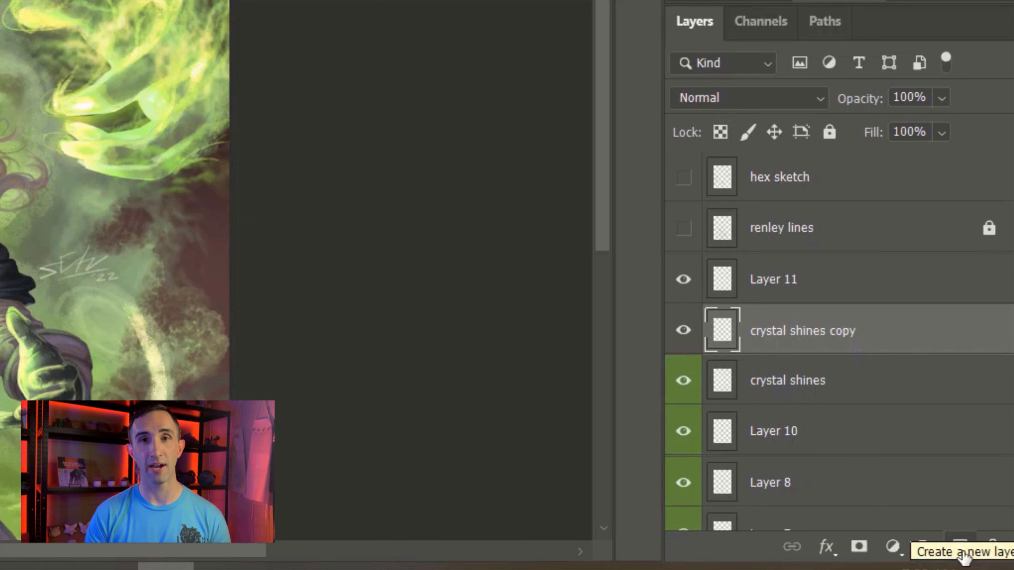
pyautogui.click(959, 547)
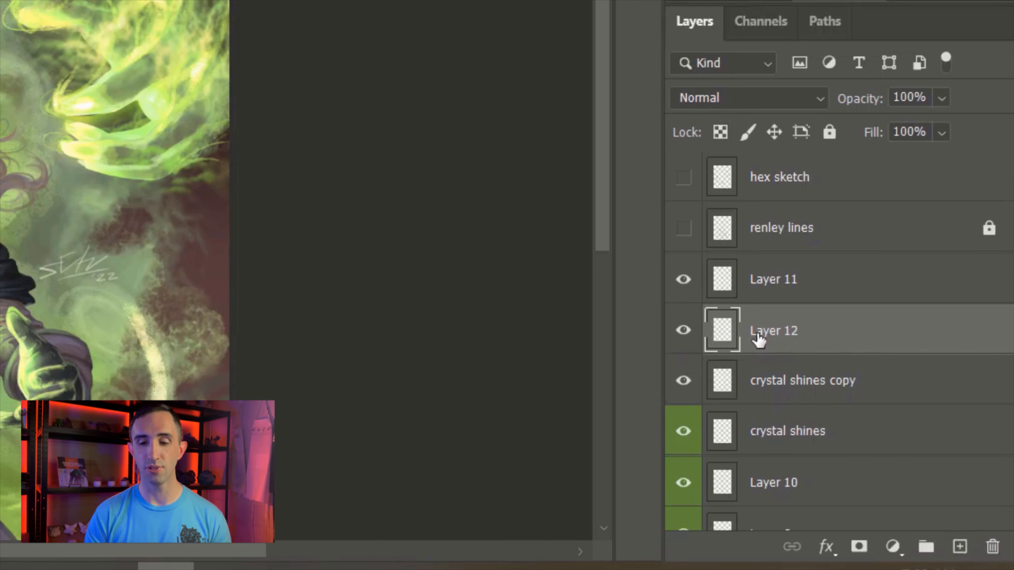
pyautogui.moveTo(780, 333)
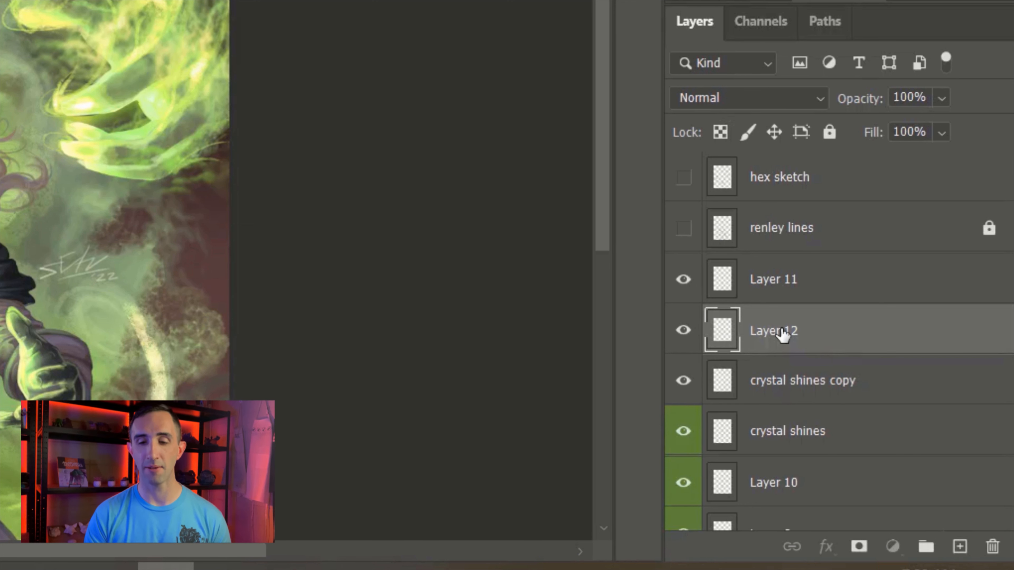
pyautogui.doubleClick(772, 330)
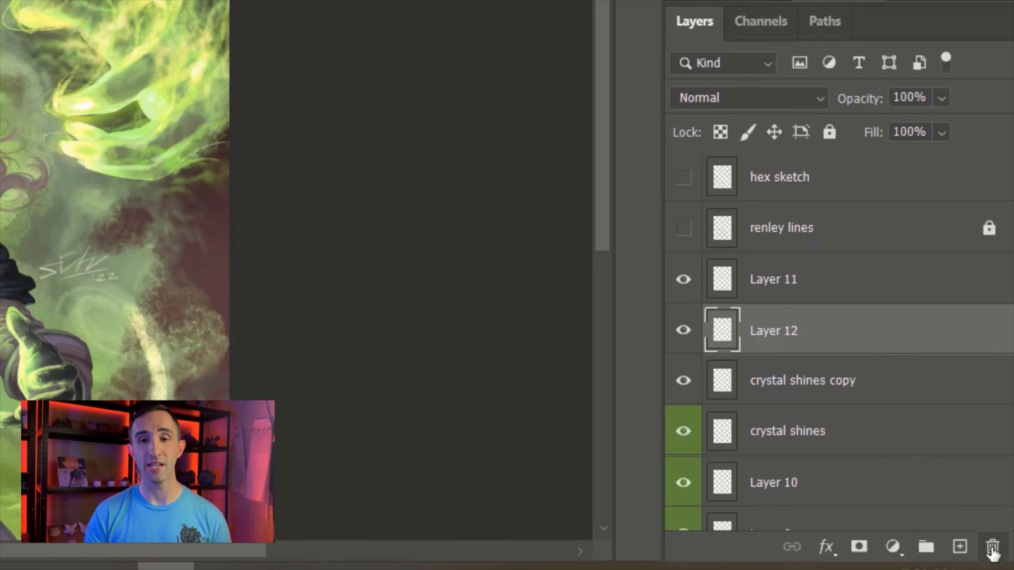
pyautogui.moveTo(993, 550)
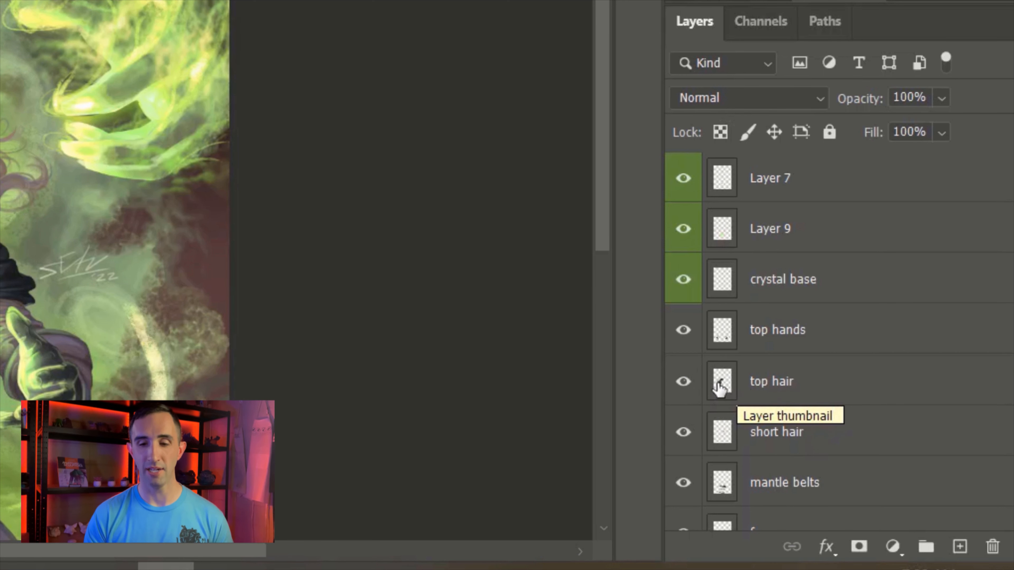
pyautogui.rightClick(721, 381)
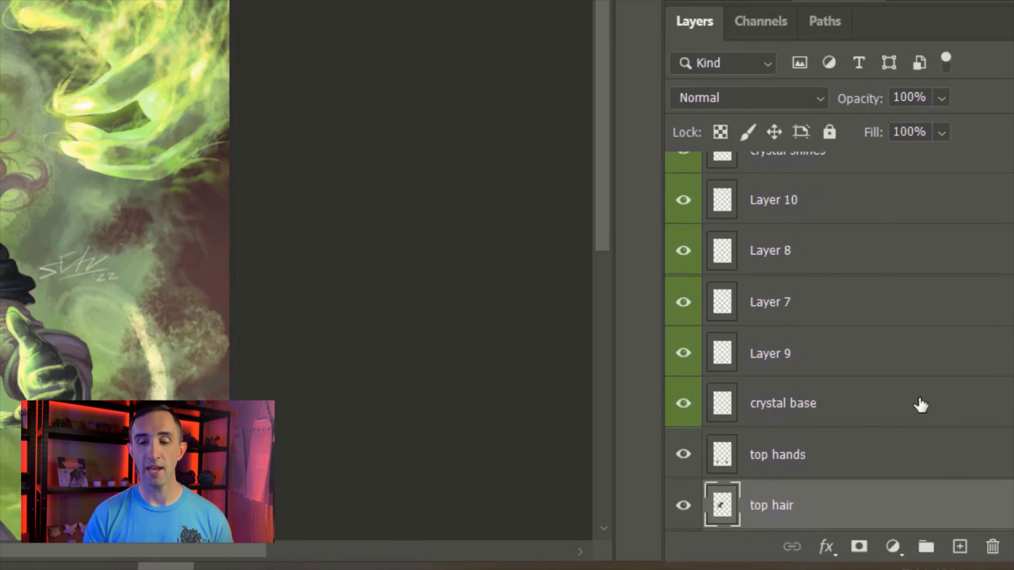
pyautogui.moveTo(789, 254)
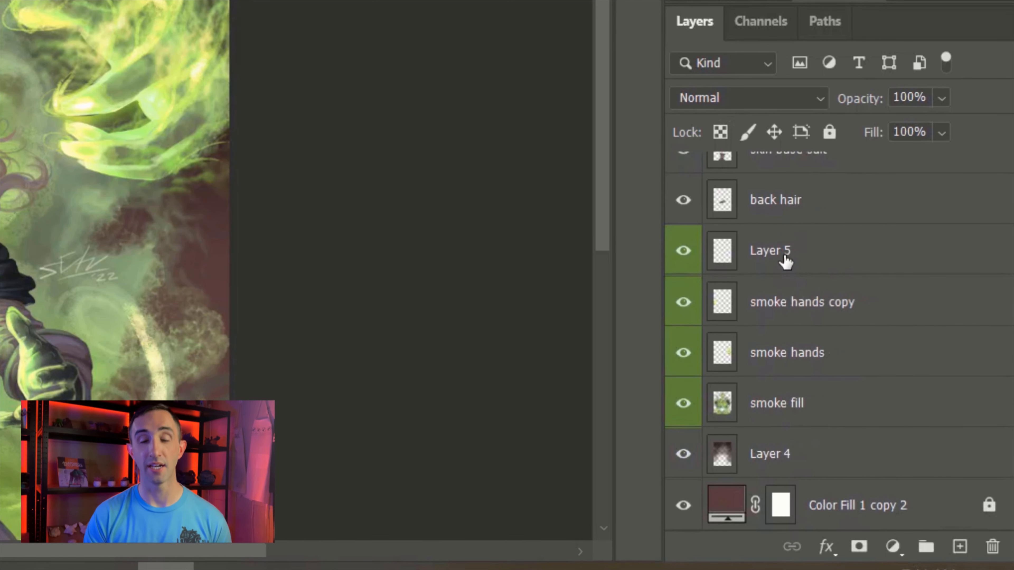
# Step: Tag Layer 5 with the Orange colour label from its context menu
pyautogui.rightClick(770, 250)
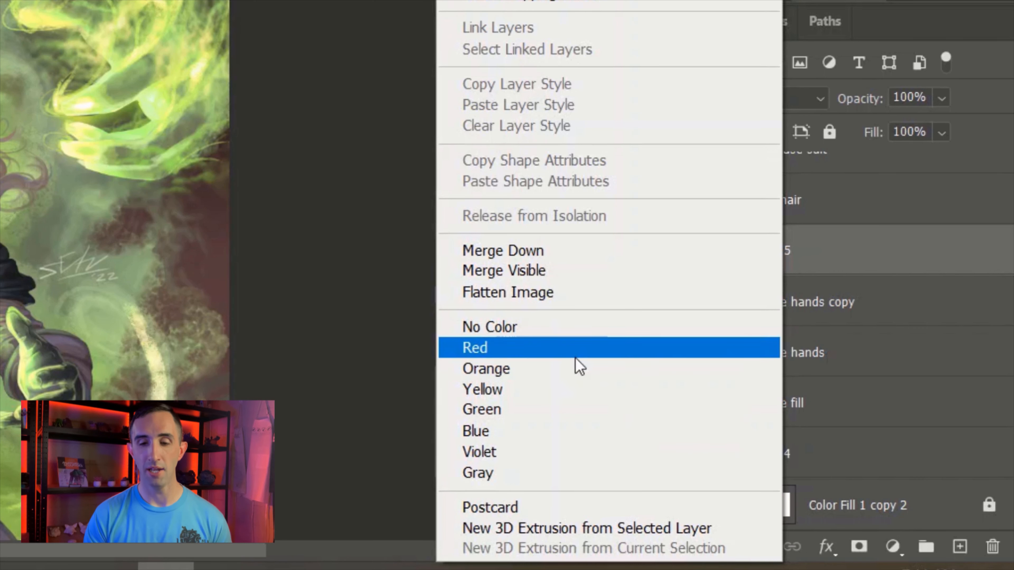
pyautogui.moveTo(559, 409)
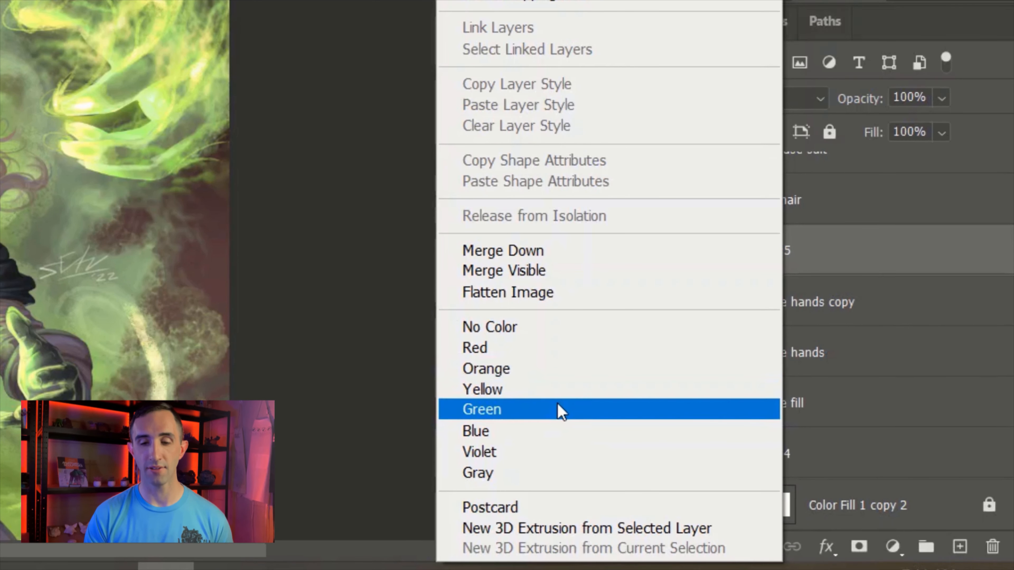
pyautogui.click(481, 408)
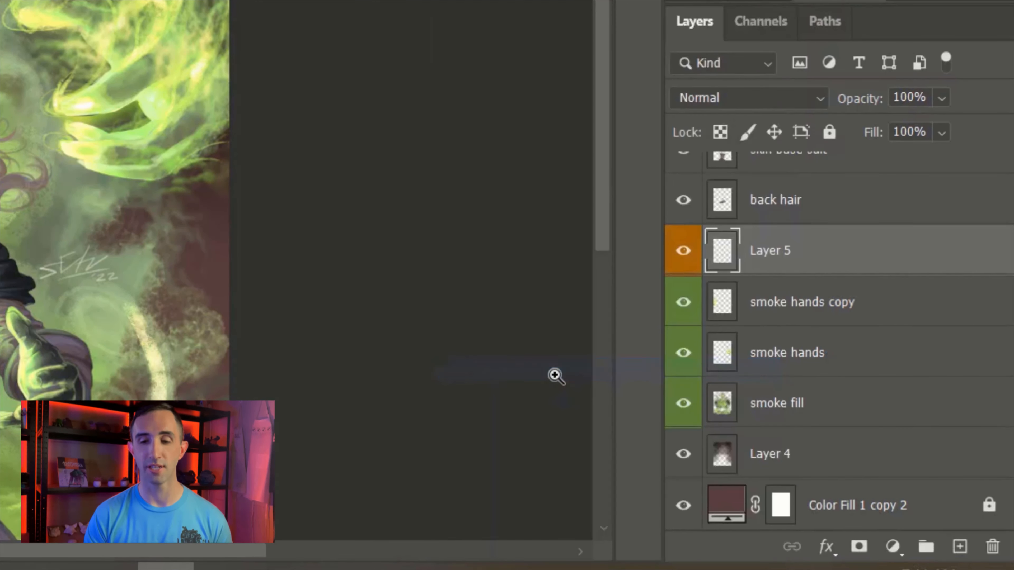